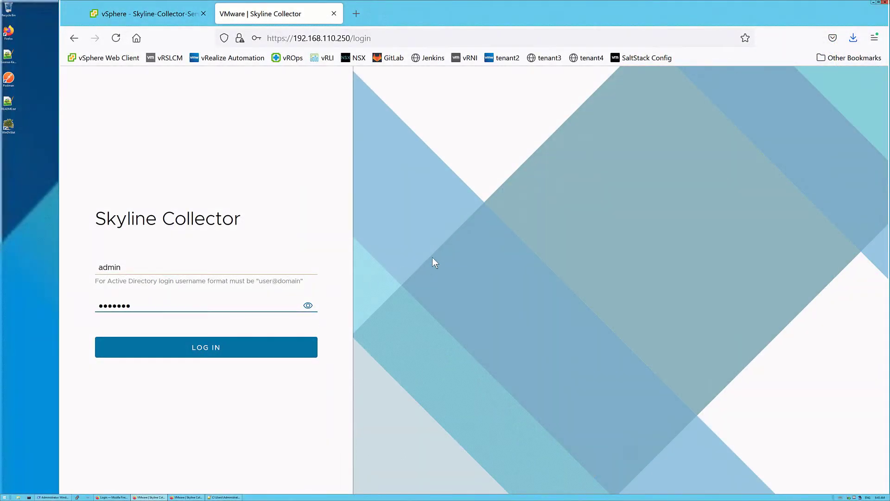
{"action": "mouse_move", "coordinate": [251, 350]}
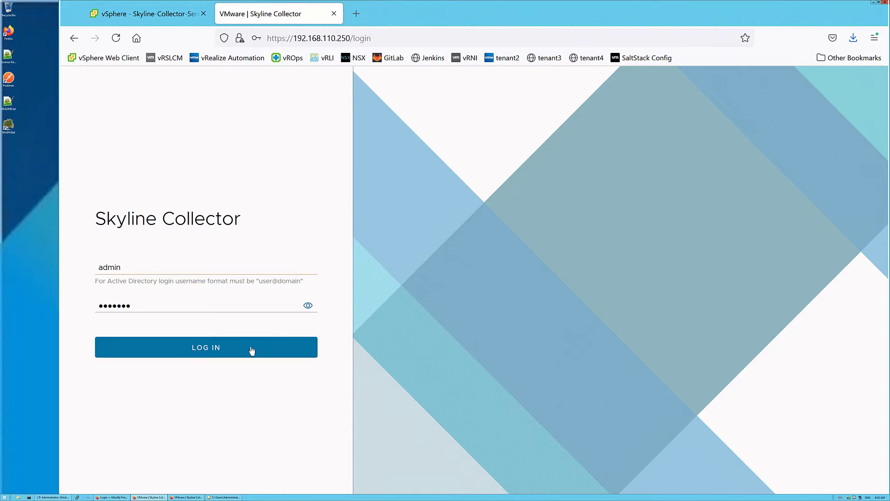
Attempt the admin sign-in and get the Invalid Credentials rejection
{"action": "left_click", "coordinate": [206, 347]}
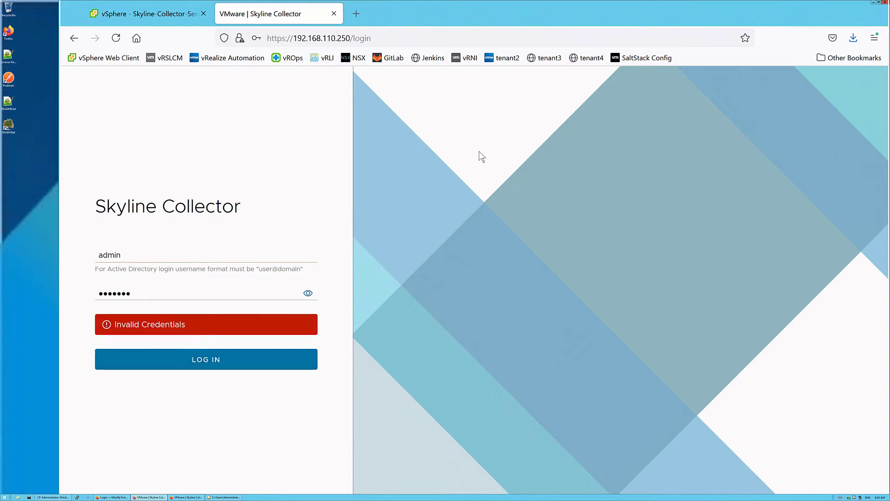
{"action": "mouse_move", "coordinate": [394, 252]}
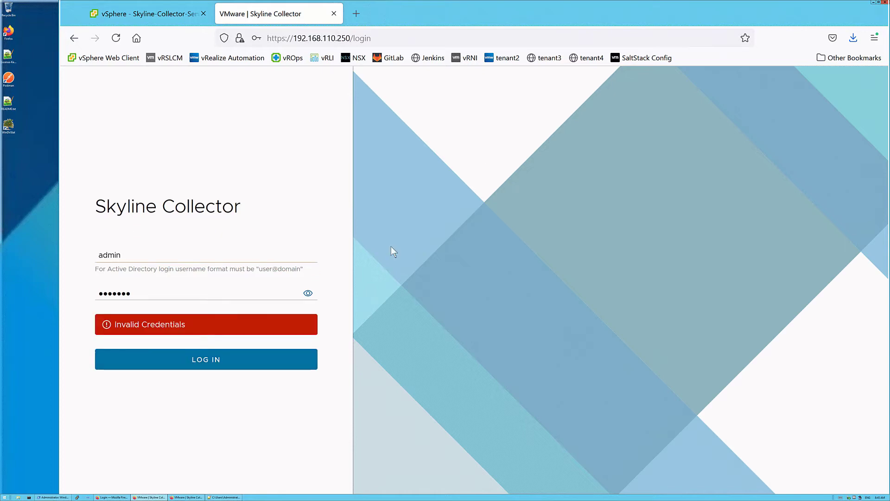
From vSphere Client, launch the web console of the Skyline-Collector-Service VM
{"action": "left_click", "coordinate": [144, 14]}
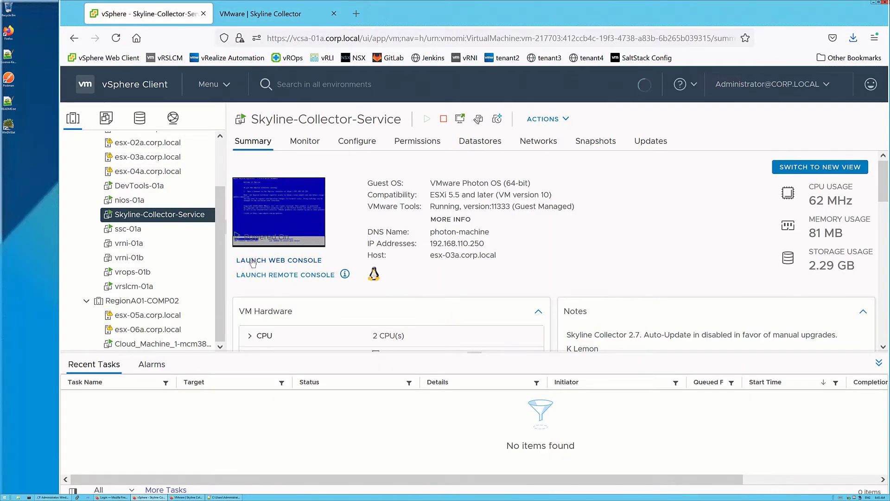
{"action": "left_click", "coordinate": [279, 260]}
{"action": "type", "text": "ro"}
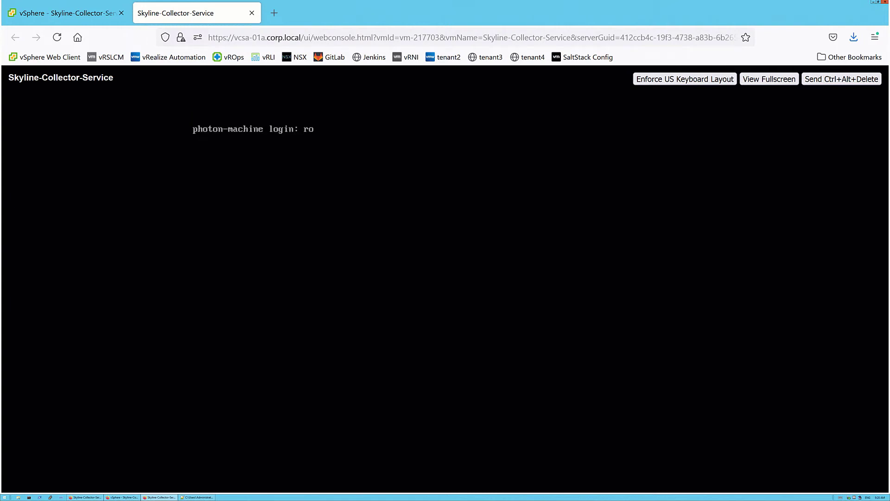
Log in as root and move into /usr/local/skyline/ccf/config/generated/
{"action": "key", "text": "Return"}
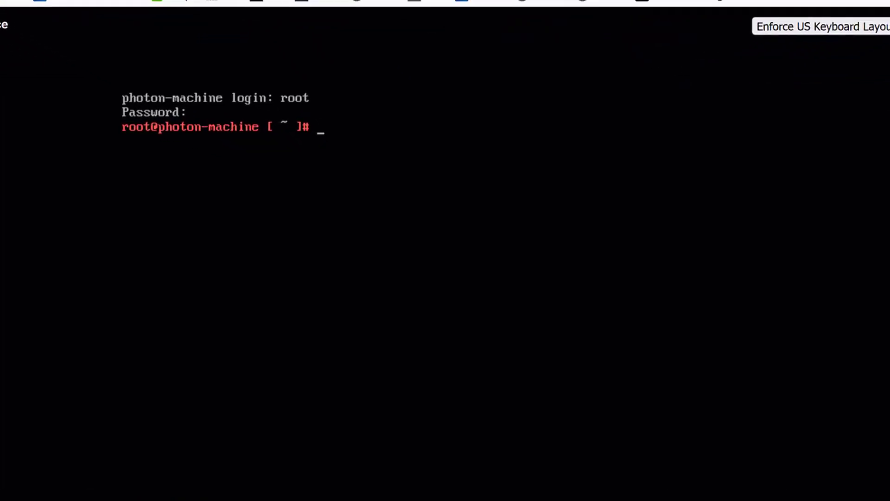
{"action": "type", "text": "cd /usr/local/skyline/ccf/config/generated/"}
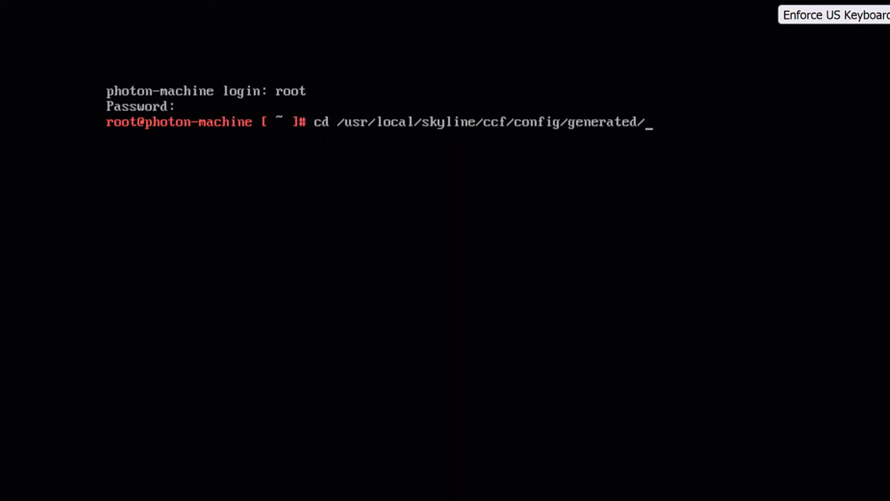
{"action": "key", "text": "Return"}
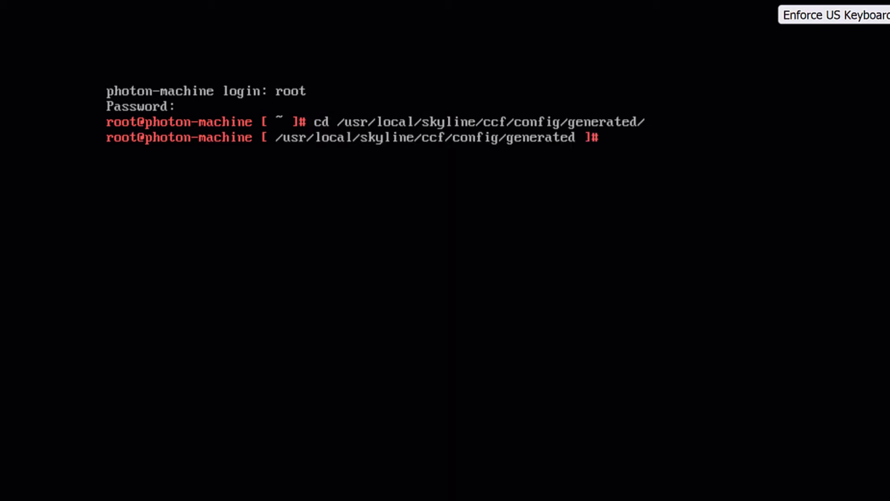
Rename credentials.json to credentials.old and issue reboot -f on the collector VM
{"action": "type", "text": "mv credentials.json credentials.old"}
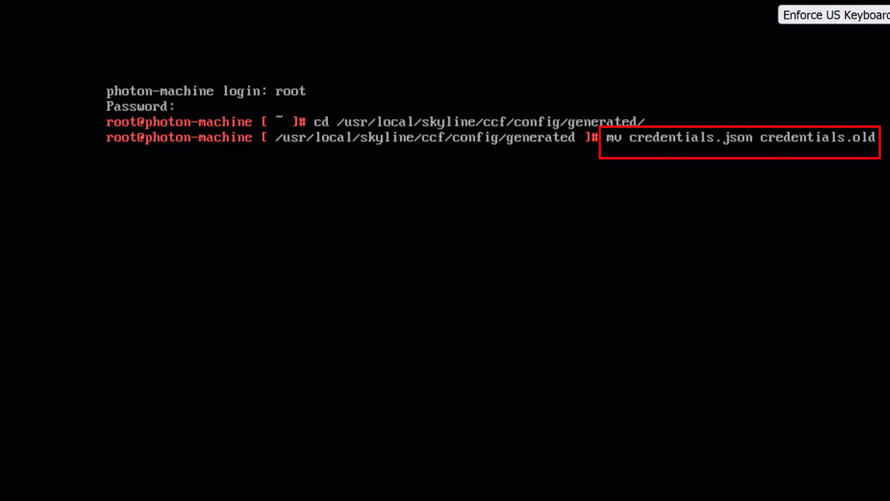
{"action": "key", "text": "Return"}
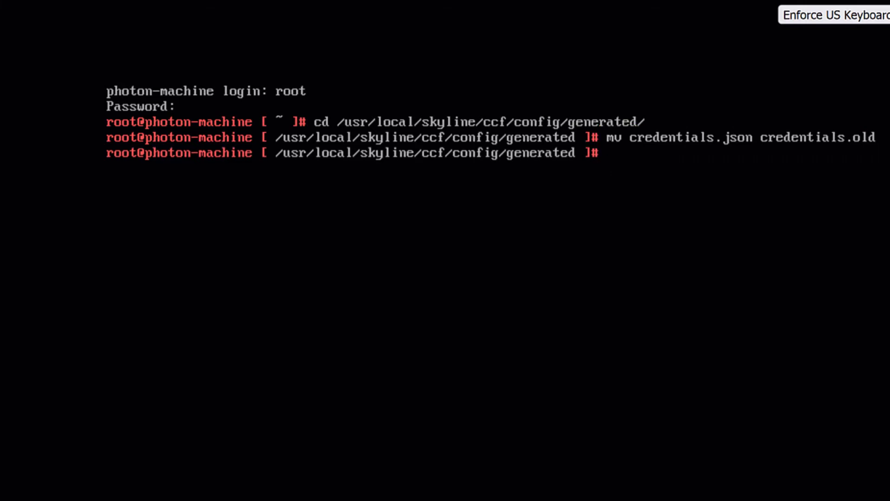
{"action": "type", "text": "reboot -f"}
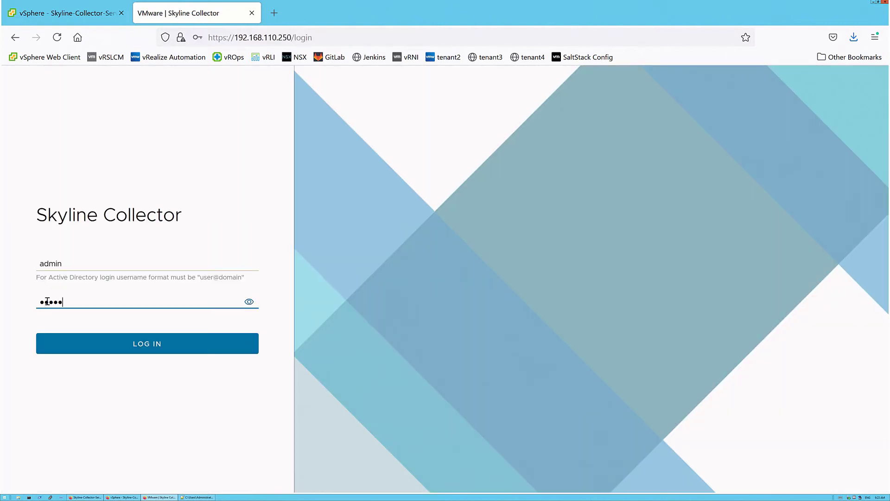
Sign in as admin with the default password, reaching the first-login change-password form
{"action": "left_click", "coordinate": [147, 343]}
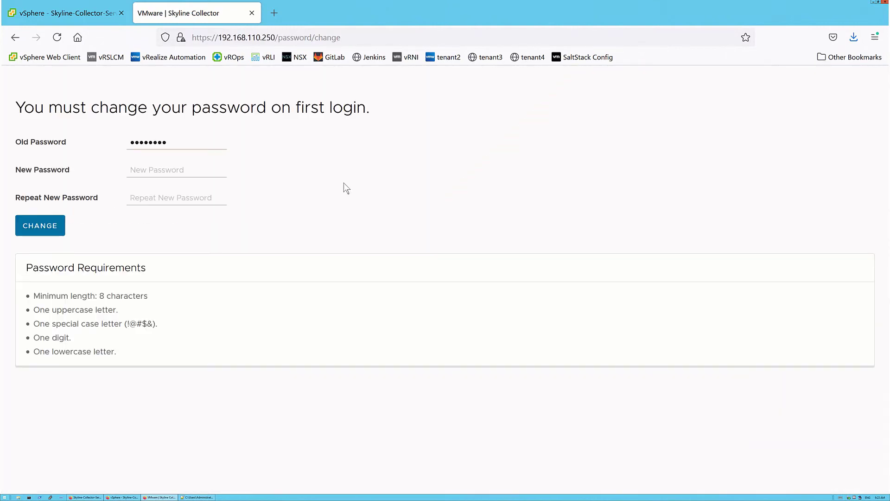